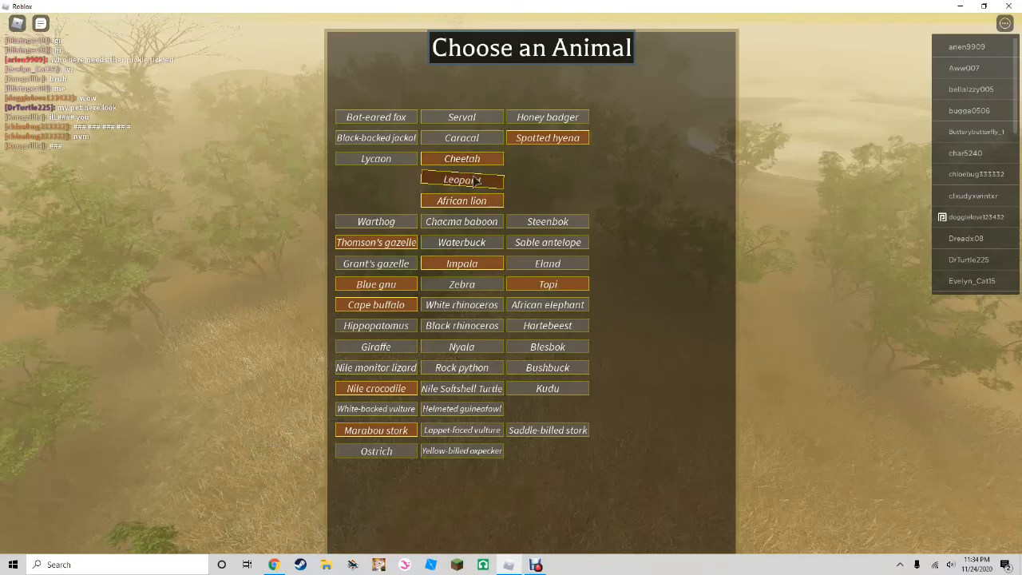
- Pick Leopard on the Choose an Animal screen to spawn as a leopard
{"action": "left_click", "coordinate": [462, 179]}
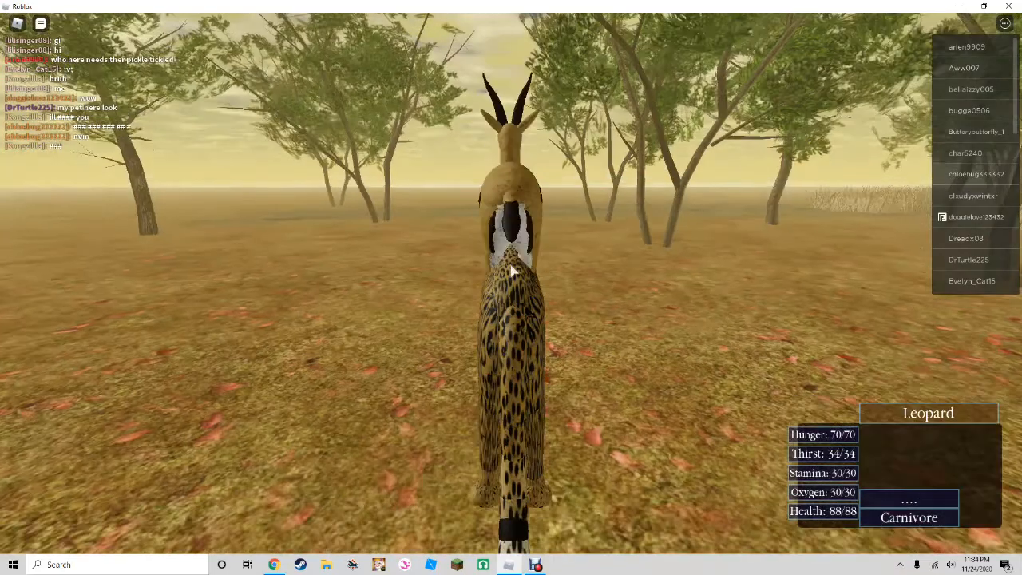
{"action": "mouse_move", "coordinate": [511, 272]}
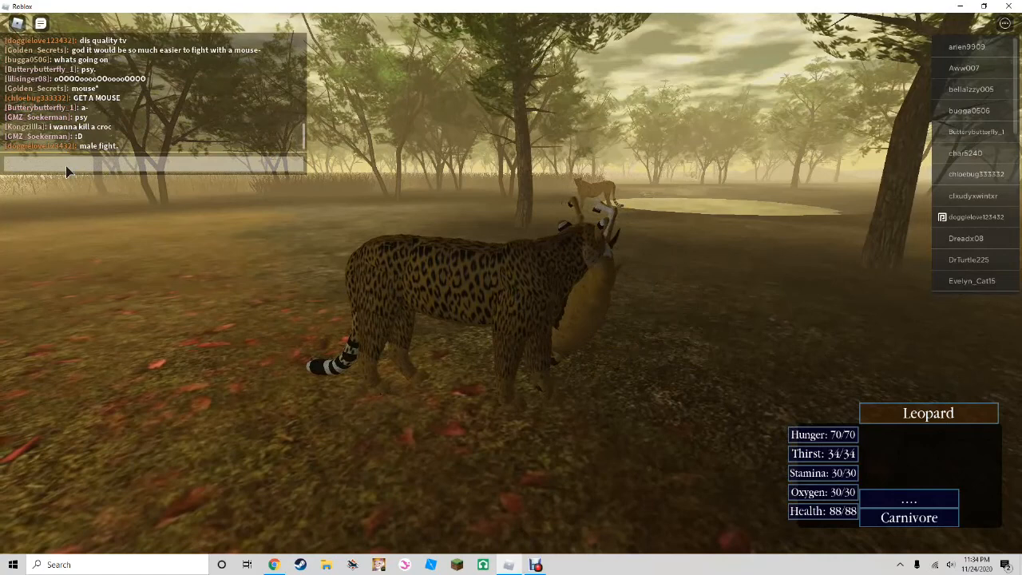
- Send the chat message "what" near the waterhole
{"action": "type", "text": "what"}
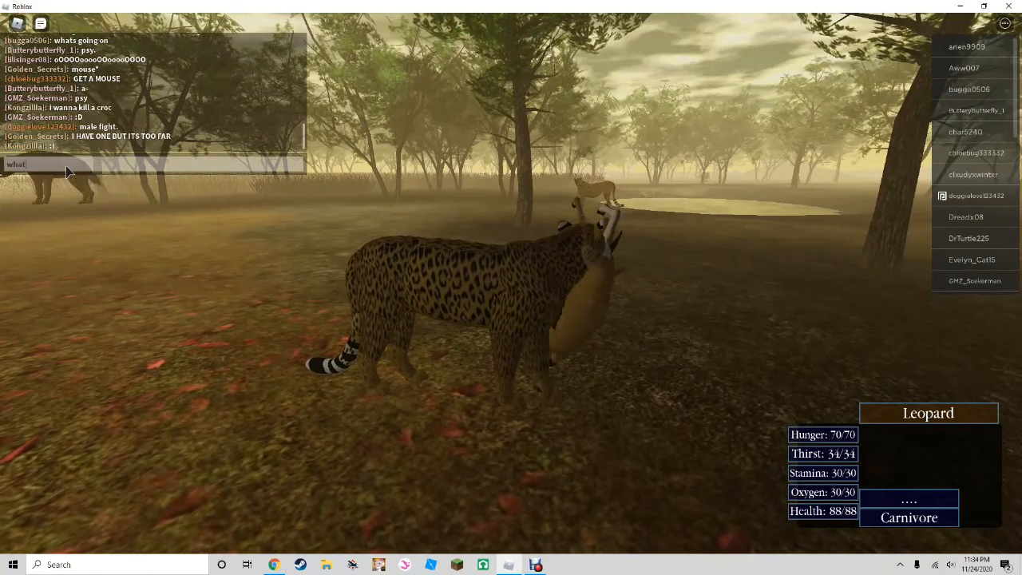
{"action": "key", "text": "Return"}
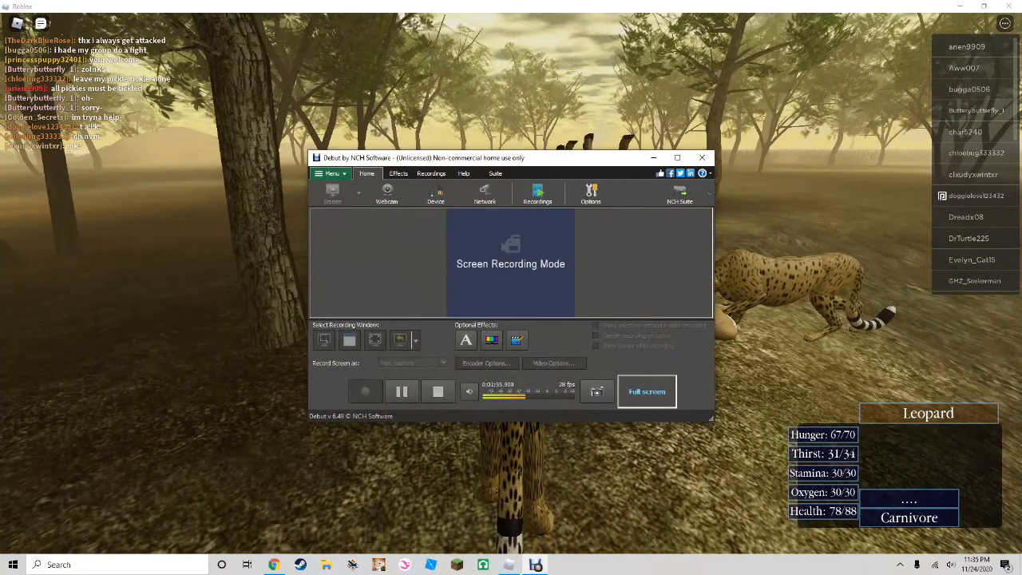
{"action": "mouse_move", "coordinate": [402, 392]}
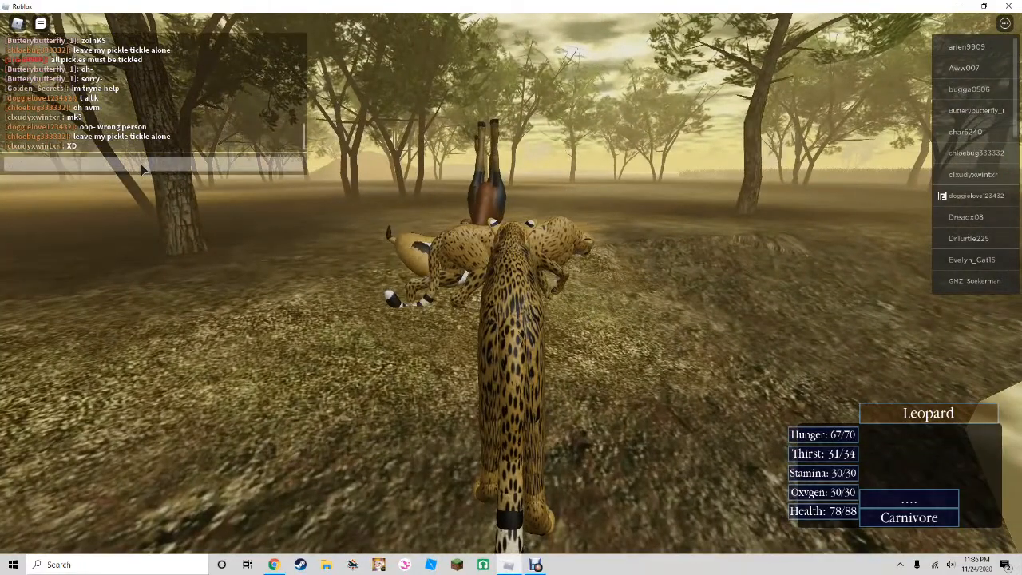
- Type "ill p" into the game chat bar
{"action": "type", "text": "ill p"}
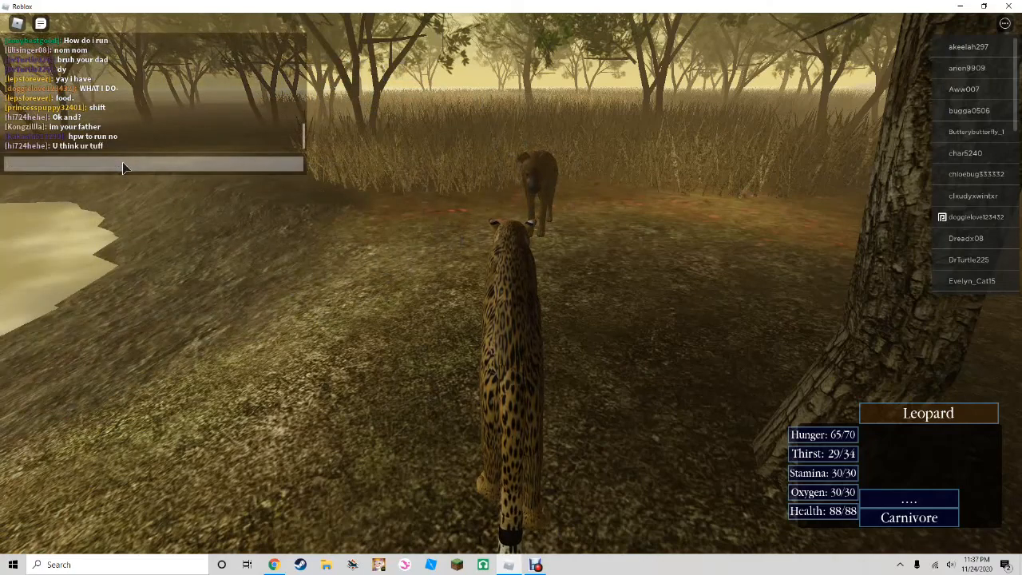
- Send a chat message telling the nearby lion players "you cant run"
{"action": "type", "text": "are"}
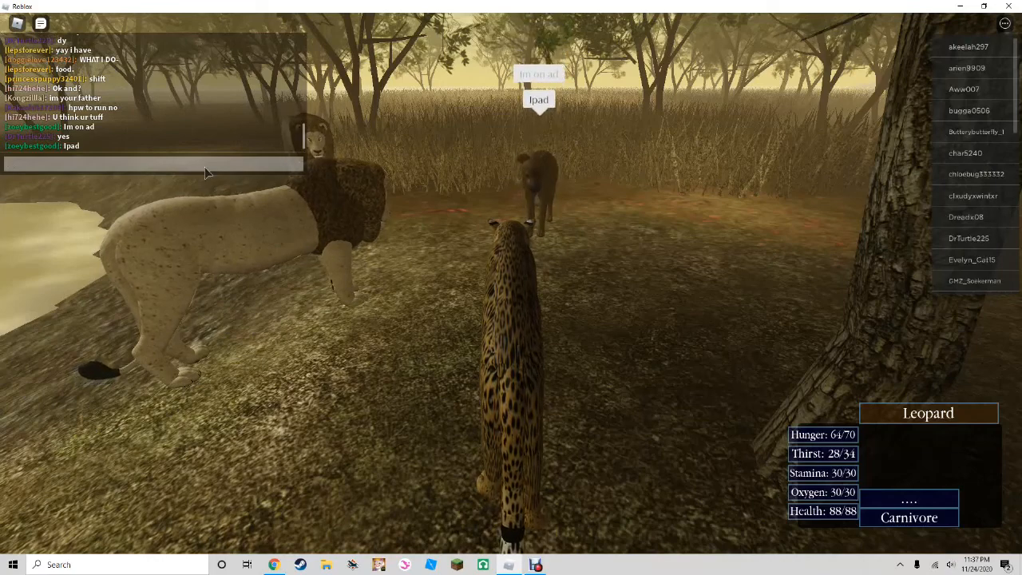
{"action": "type", "text": "you cant run"}
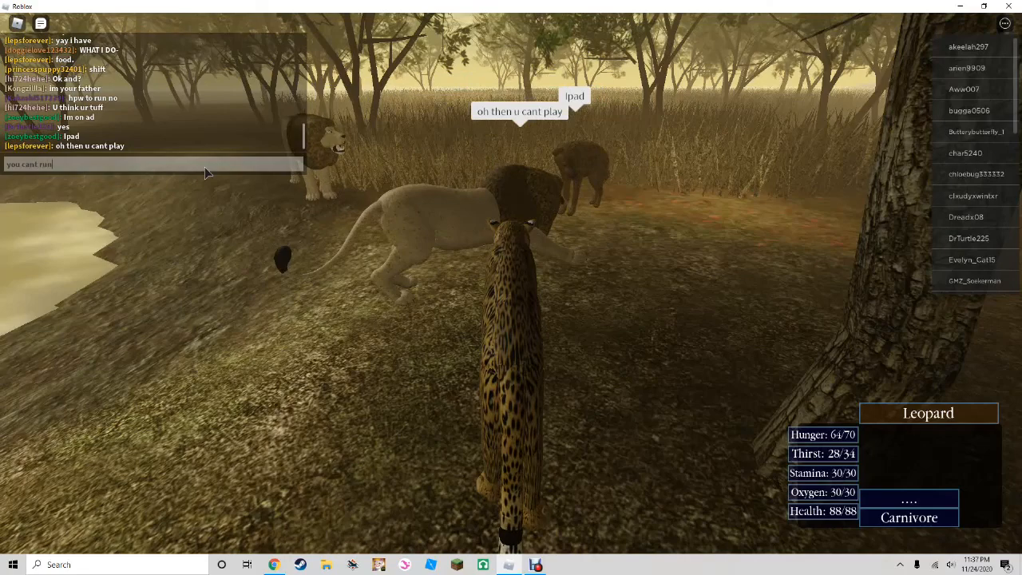
{"action": "key", "text": "Return"}
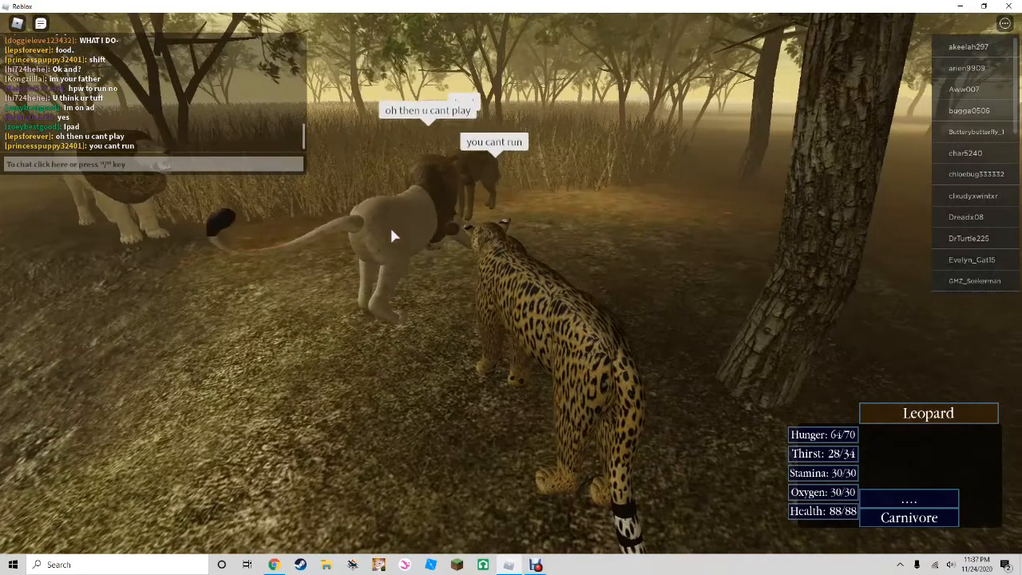